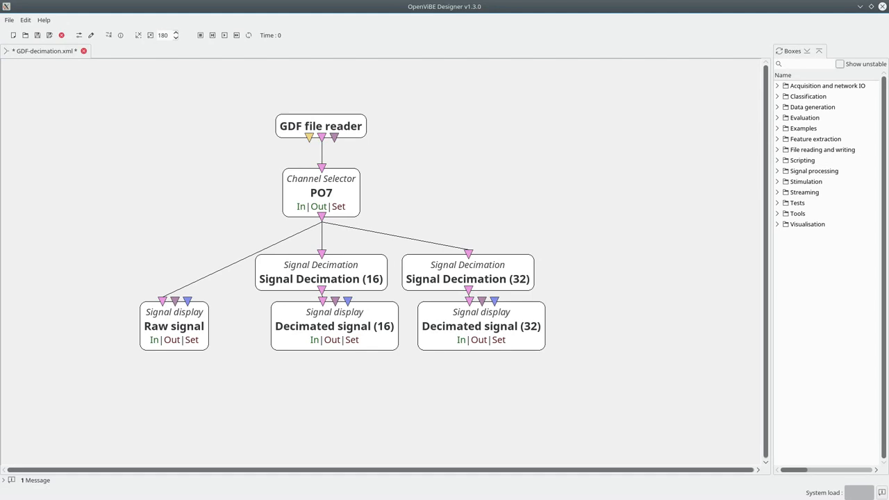
{"action": "left_click", "coordinate": [319, 125]}
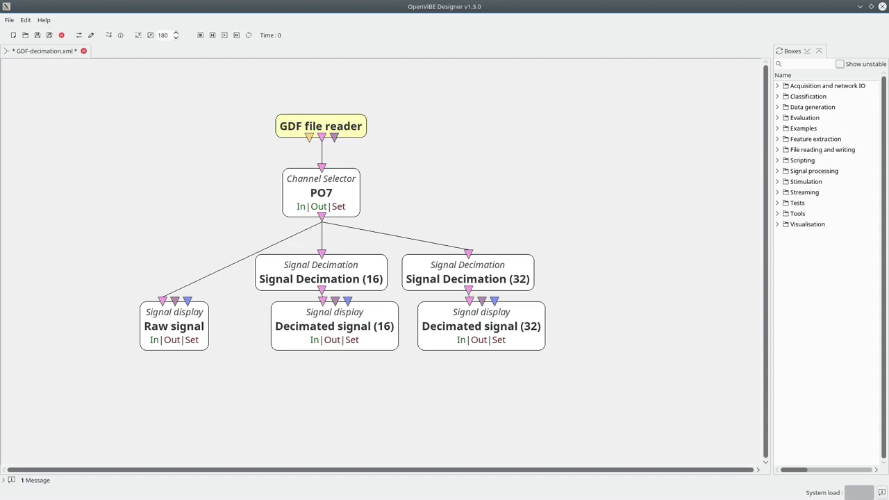
{"action": "left_click", "coordinate": [321, 192]}
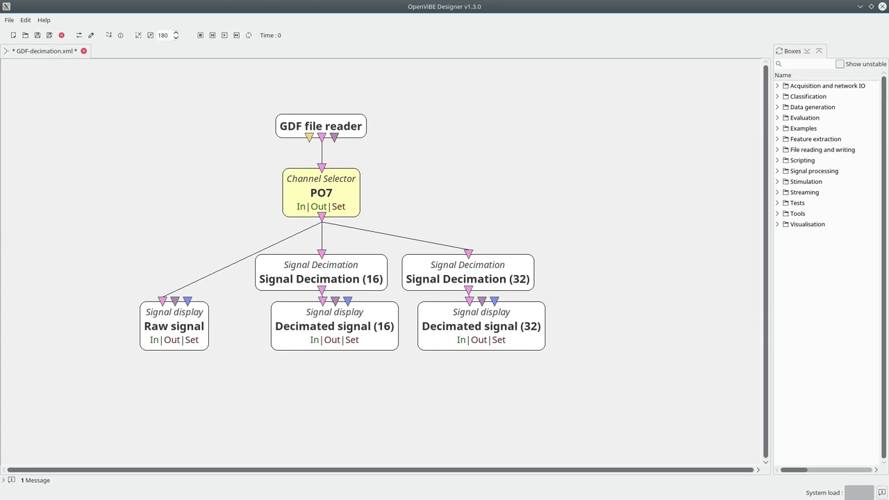
{"action": "left_click", "coordinate": [321, 278]}
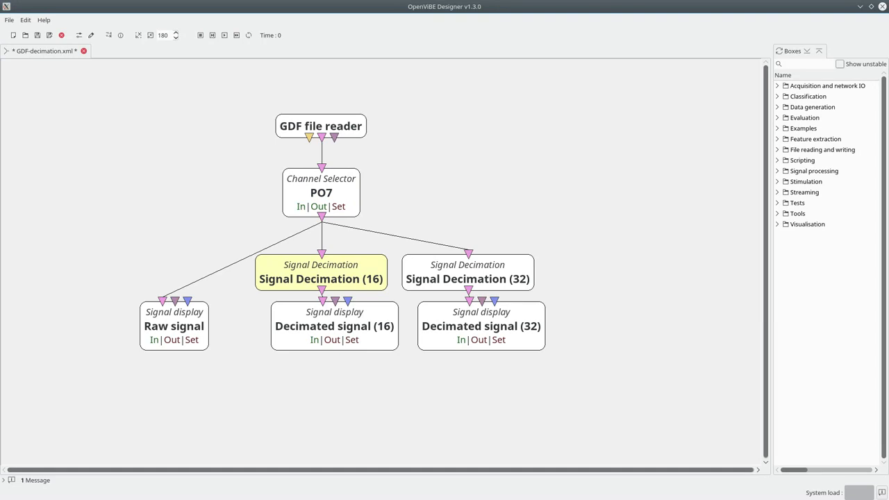
{"action": "left_click", "coordinate": [466, 278]}
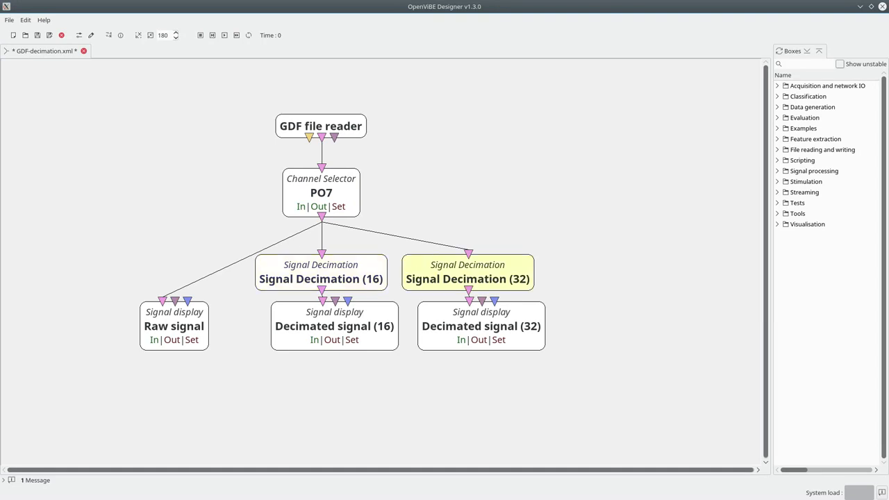
{"action": "left_click", "coordinate": [174, 325]}
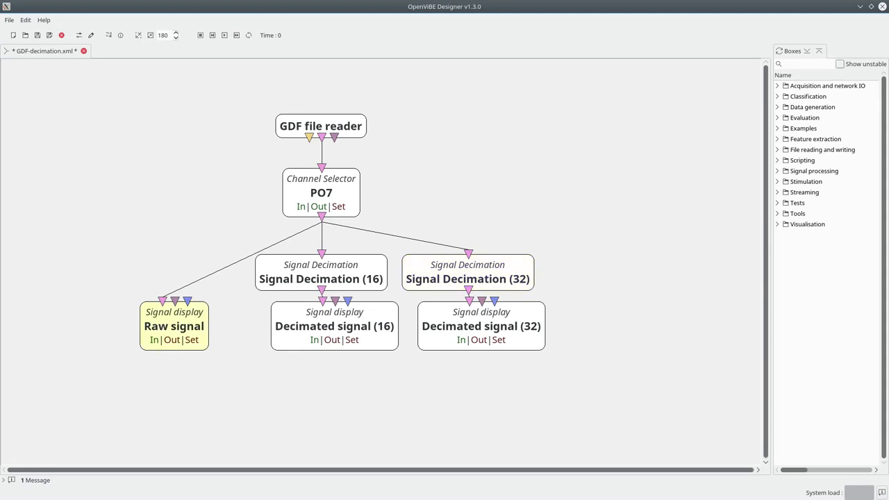
{"action": "left_click", "coordinate": [481, 325]}
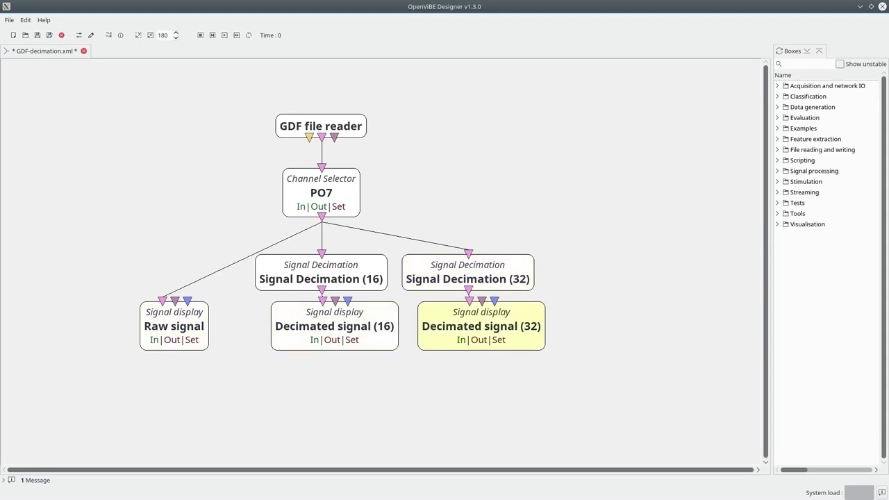